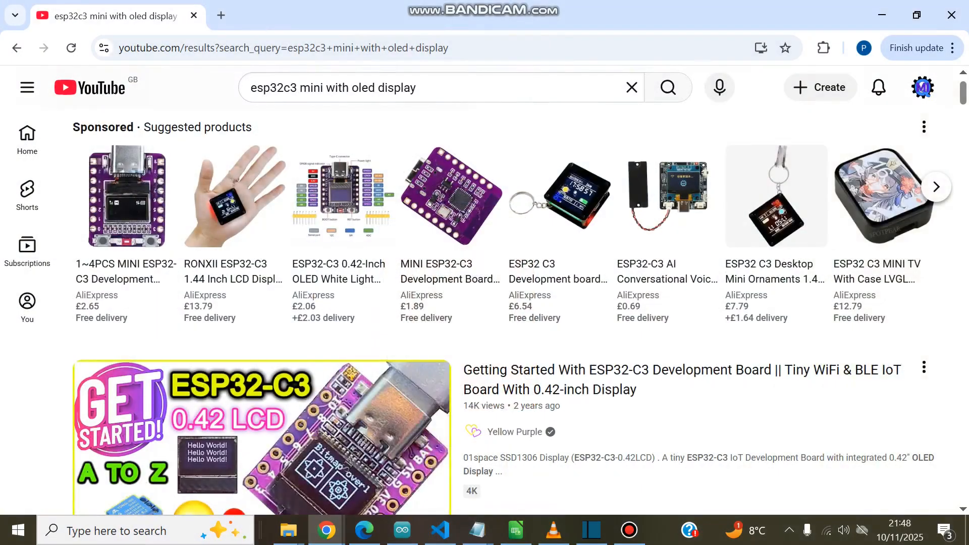
- Browse the ESP32C3-OLED-72x40 repository file list, then switch to the Arduino IDE blank sketch
scroll(down, 3)
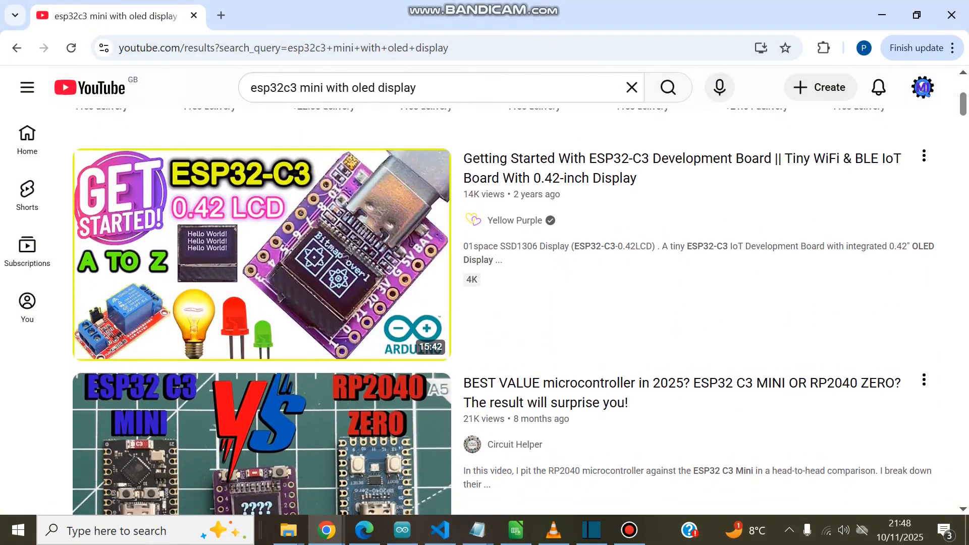
scroll(down, 3)
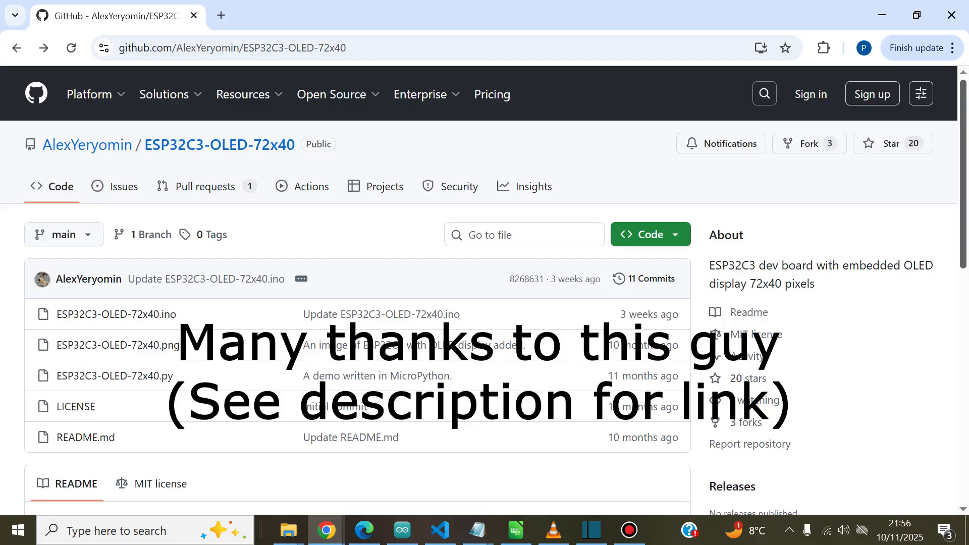
click(400, 529)
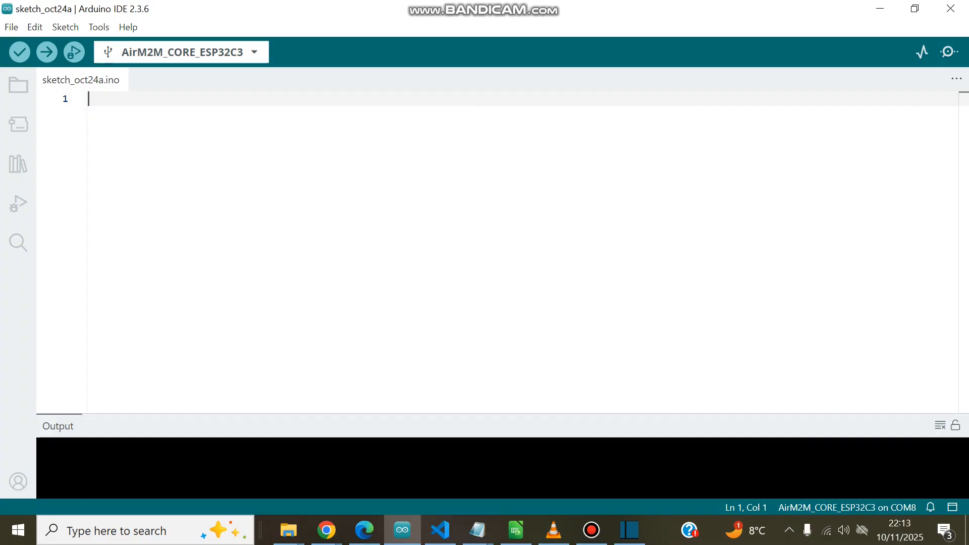
- Show the detected boards list with AirM2M_CORE_ESP32C3 on COM8 and two unknown ports
click(180, 52)
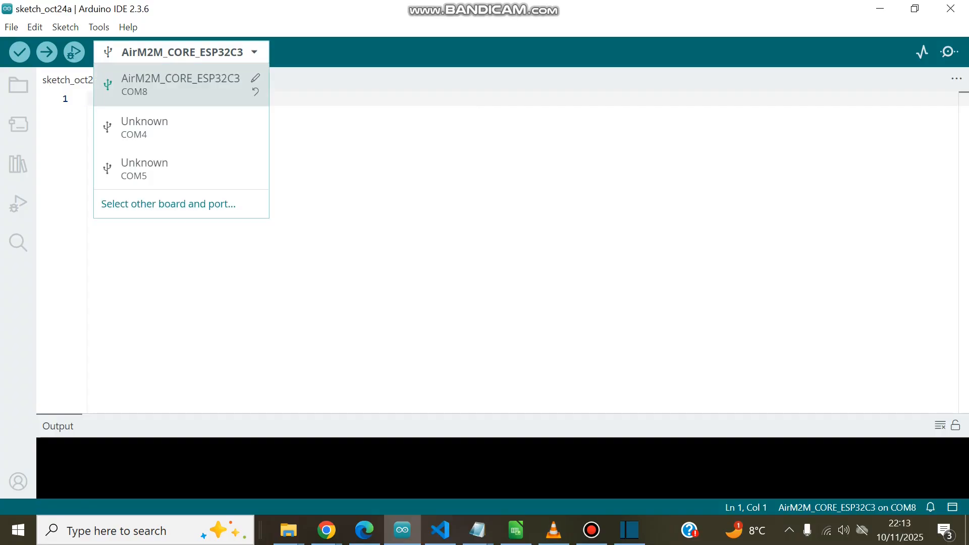